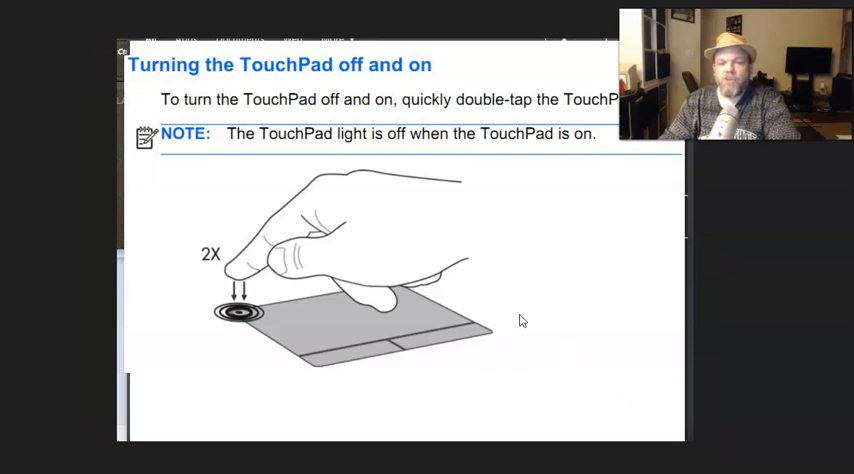
mouse_move(245, 325)
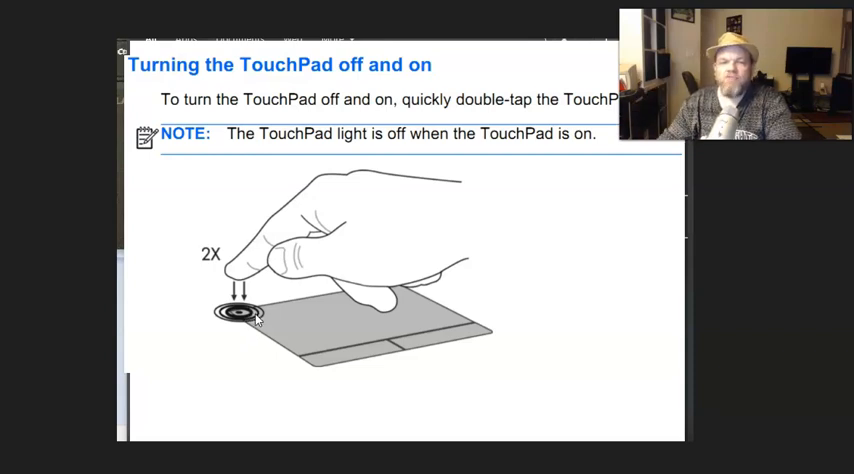
mouse_move(584, 218)
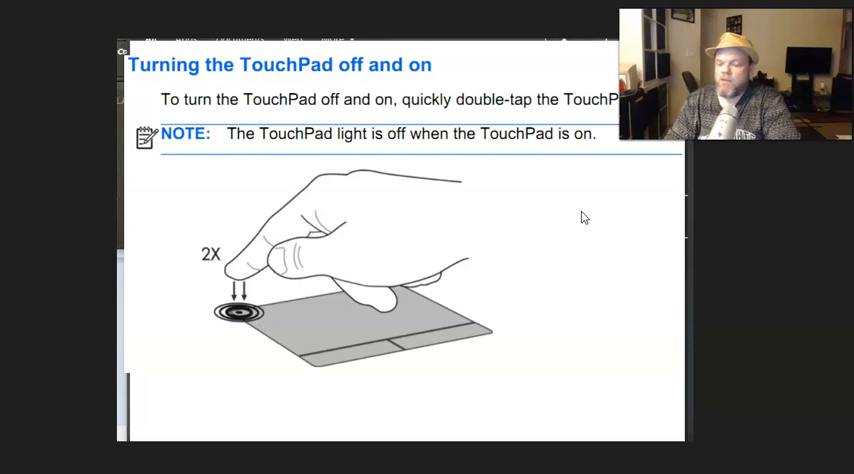
type("touchpad")
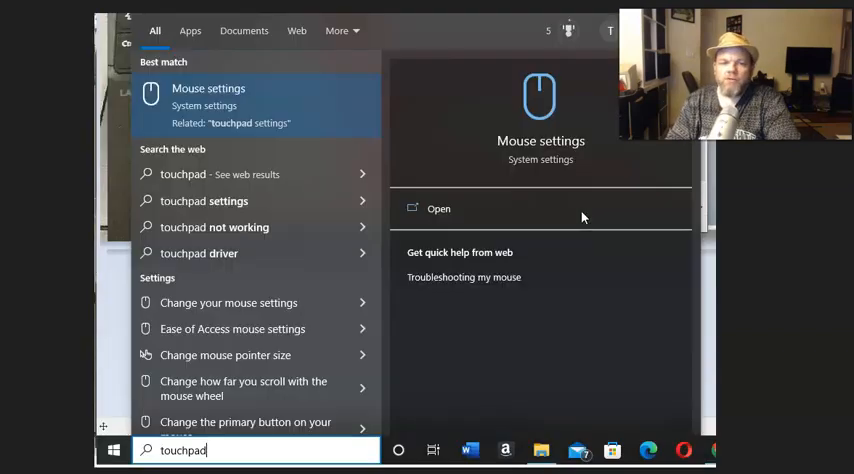
mouse_move(571, 285)
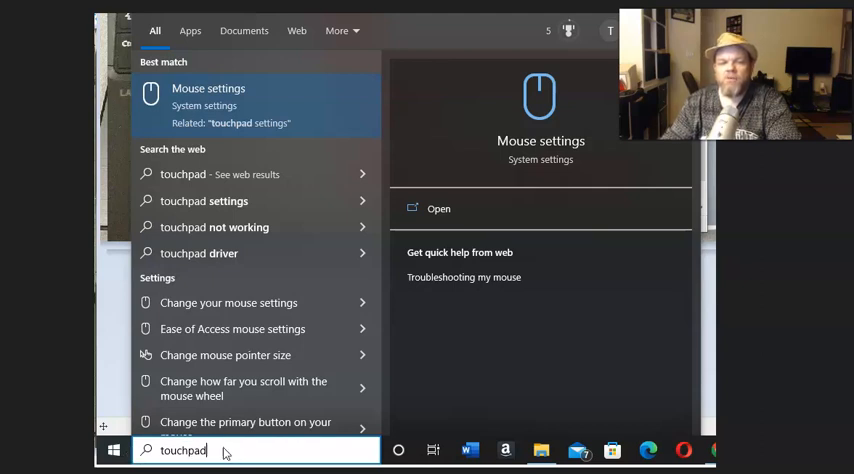
mouse_move(210, 466)
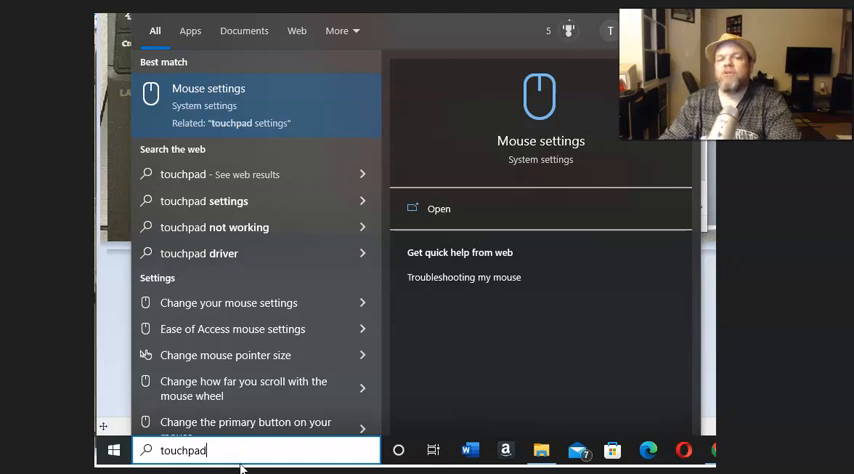
mouse_move(417, 195)
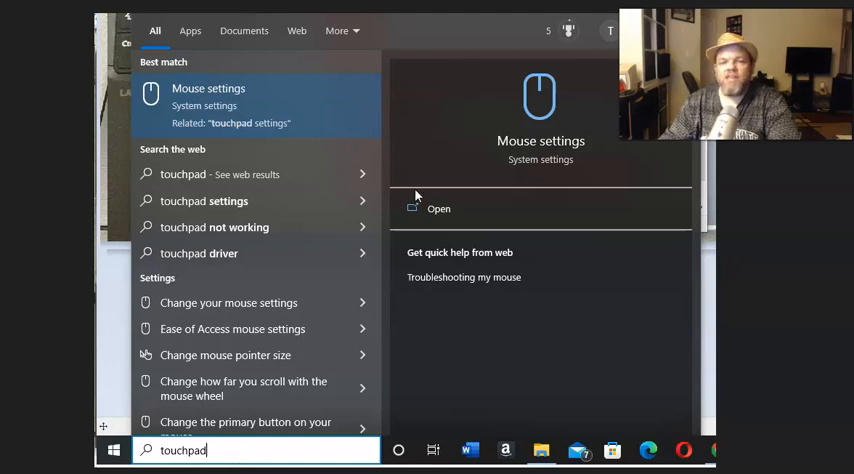
mouse_move(287, 145)
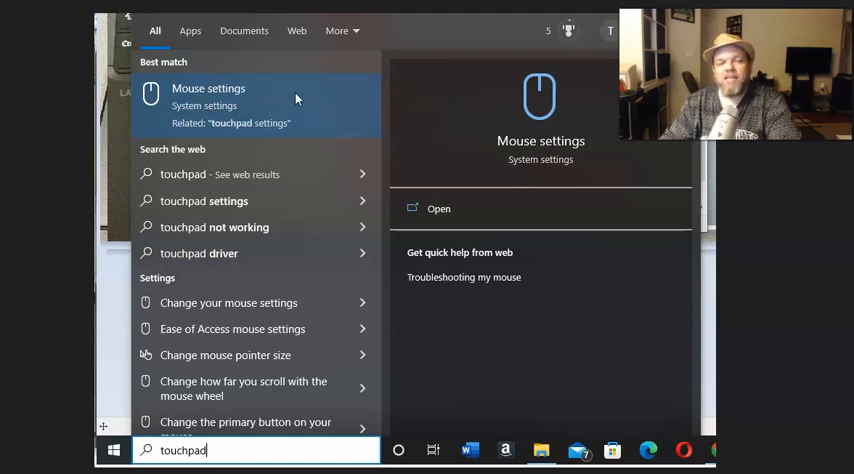
mouse_move(332, 87)
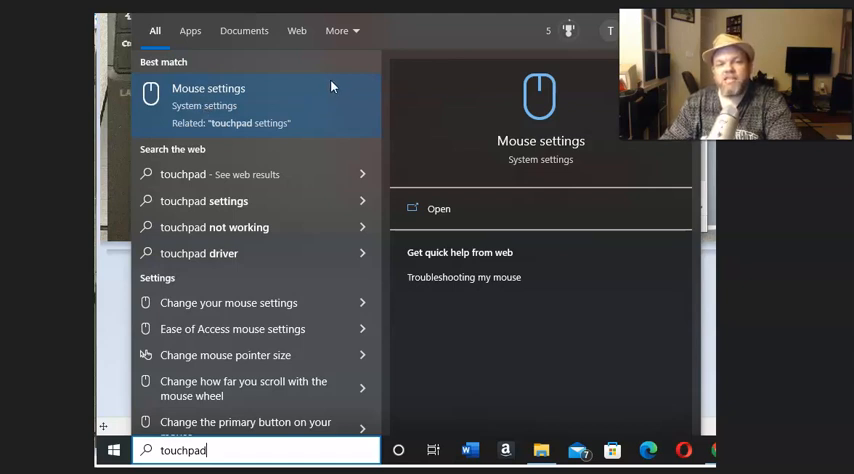
mouse_move(330, 90)
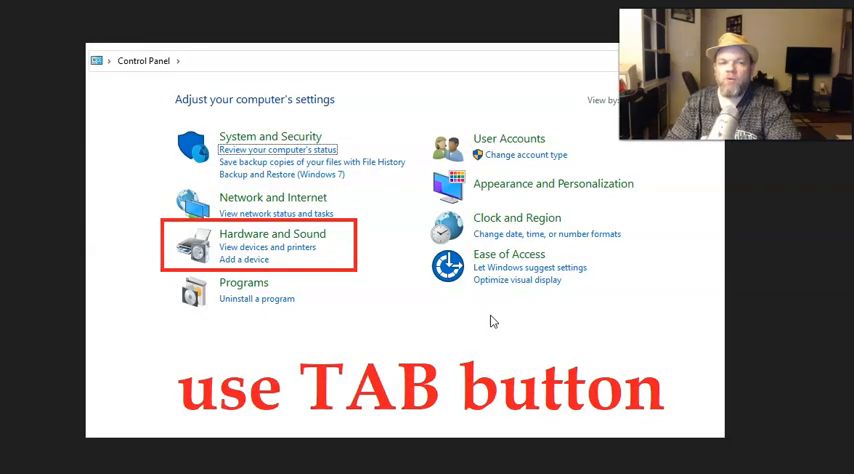
mouse_move(314, 92)
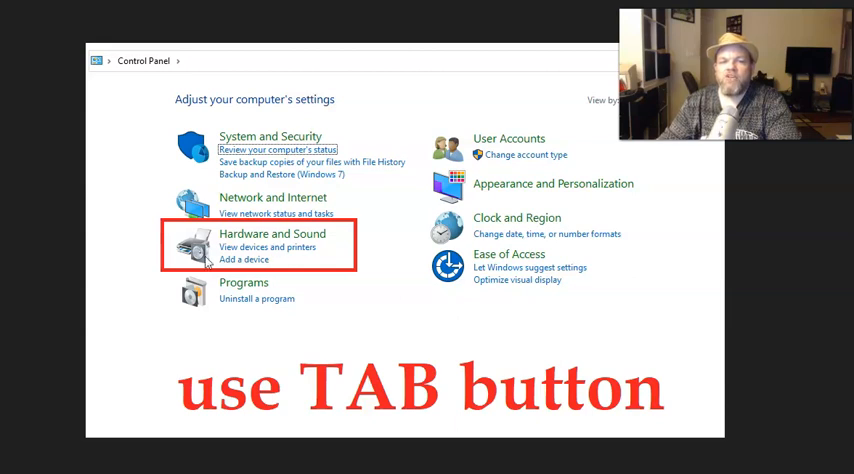
mouse_move(307, 247)
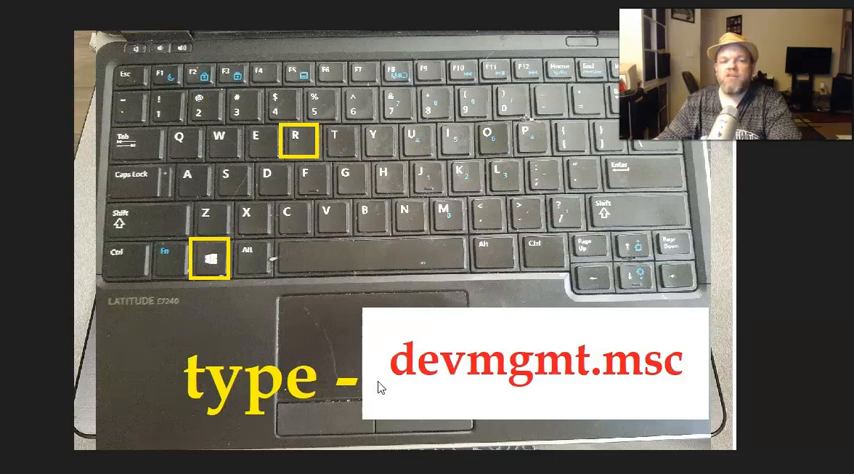
mouse_move(490, 372)
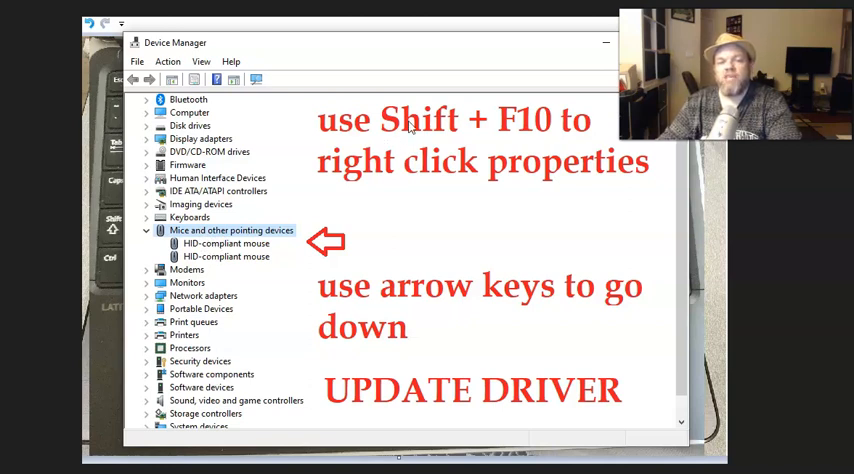
mouse_move(548, 127)
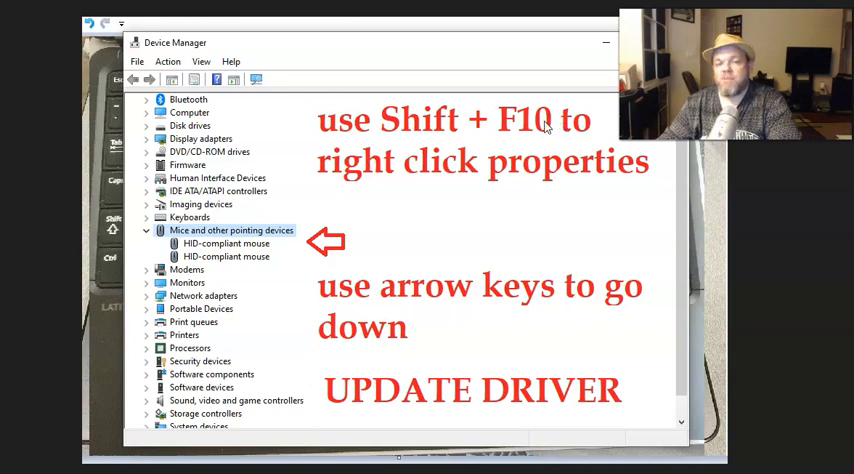
mouse_move(228, 243)
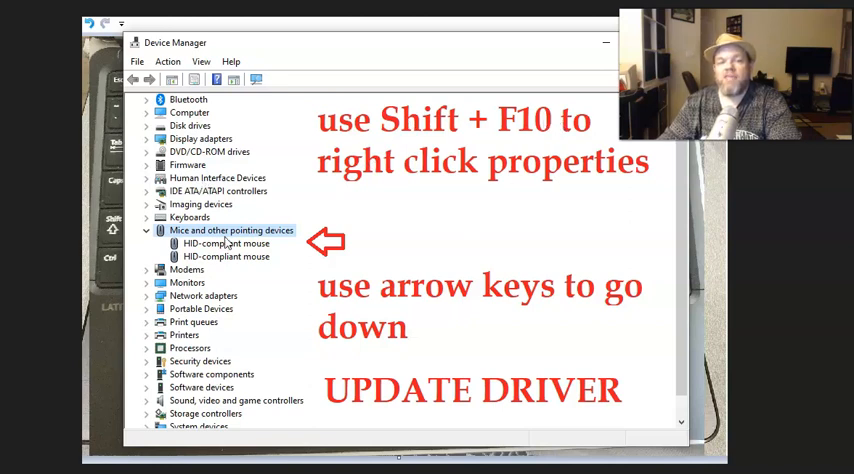
mouse_move(507, 227)
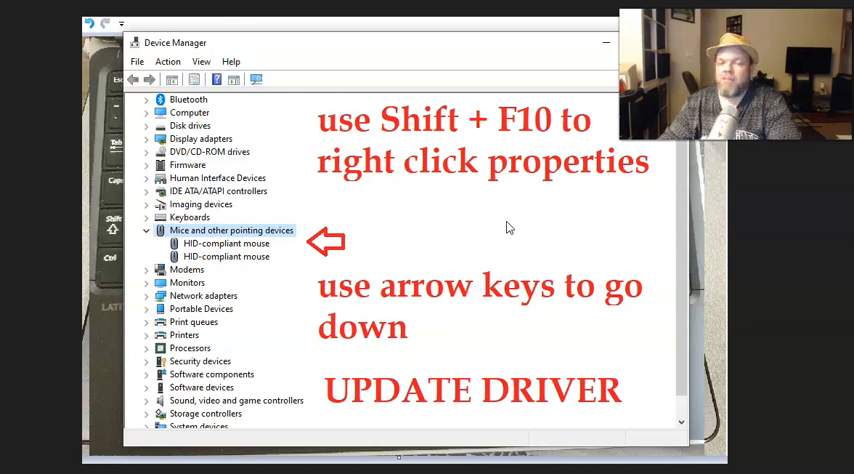
mouse_move(491, 238)
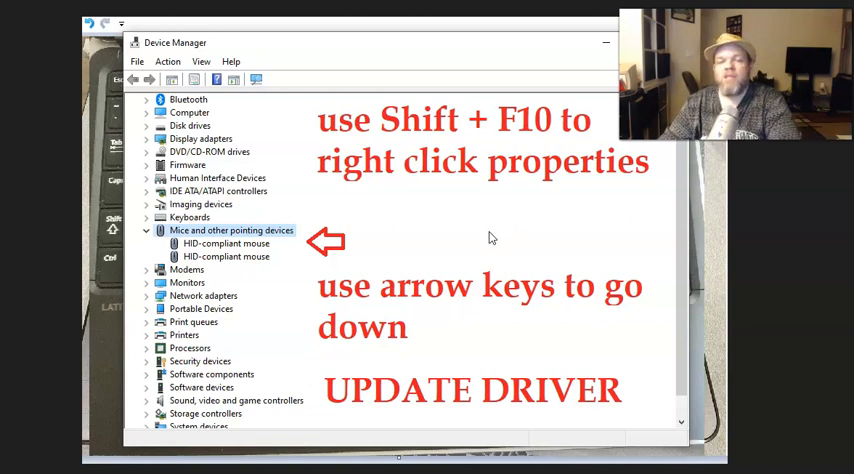
mouse_move(267, 252)
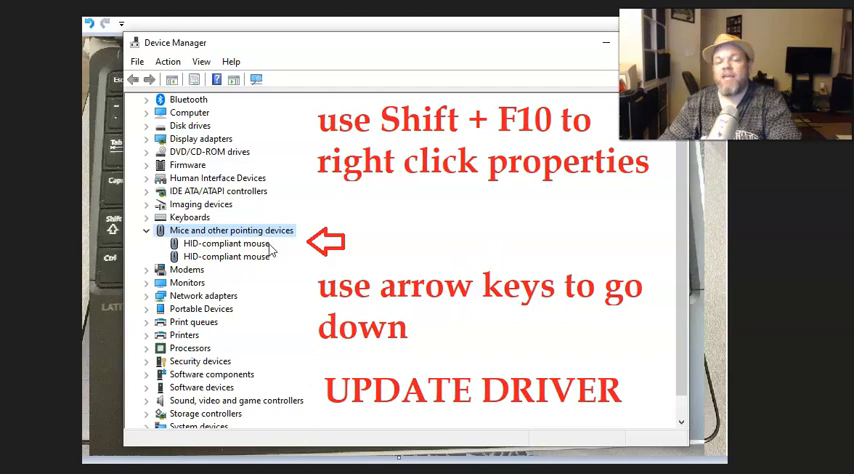
mouse_move(480, 221)
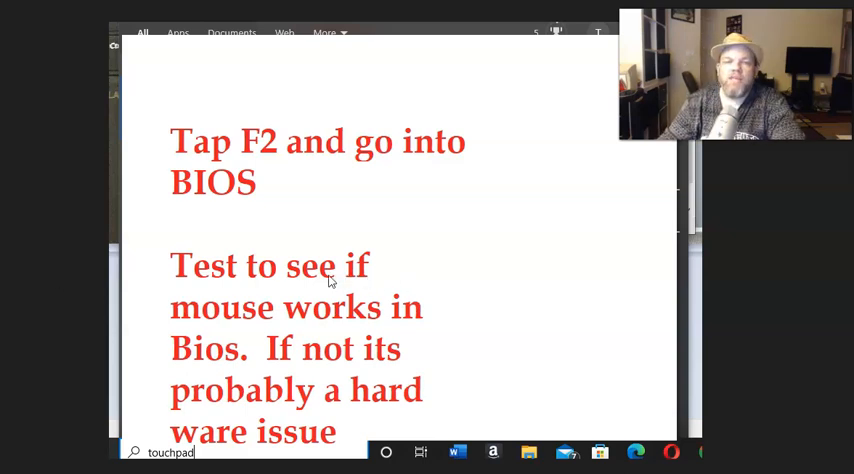
mouse_move(320, 281)
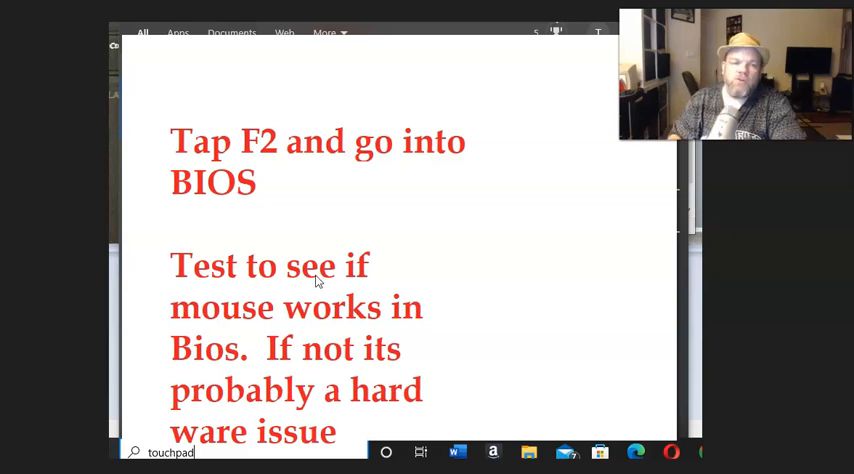
mouse_move(212, 140)
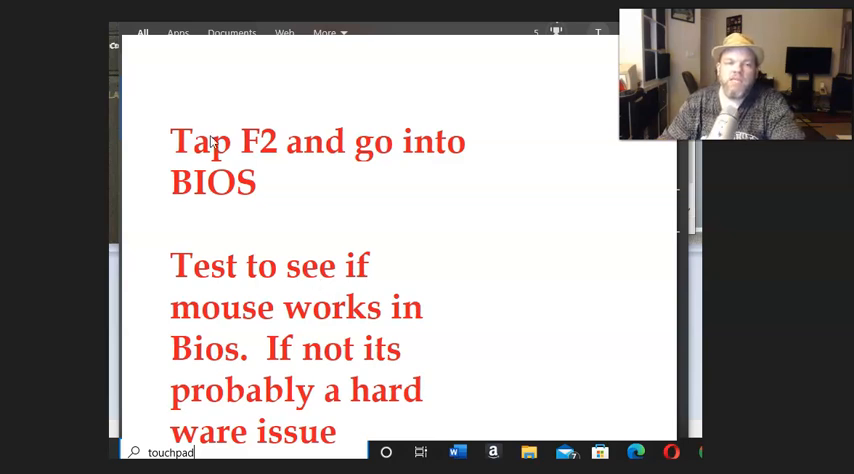
mouse_move(465, 80)
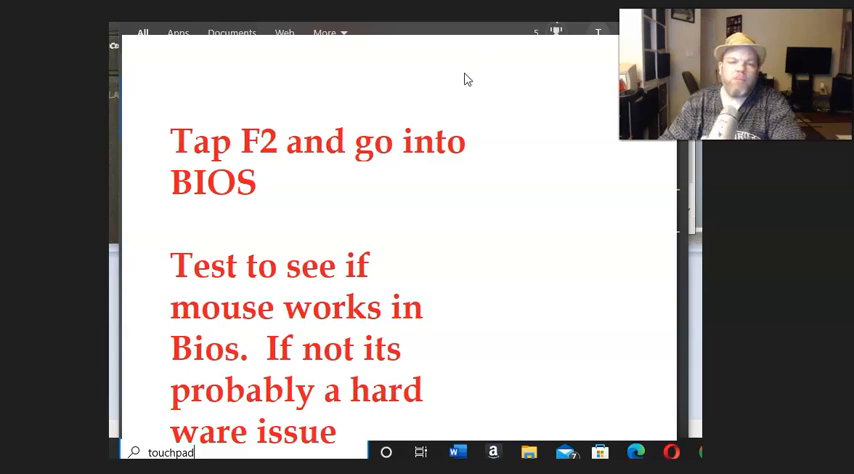
mouse_move(491, 246)
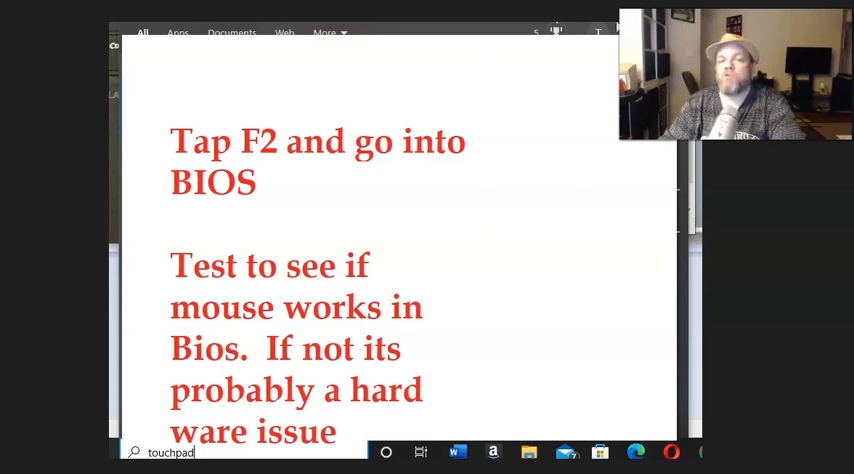
mouse_move(483, 100)
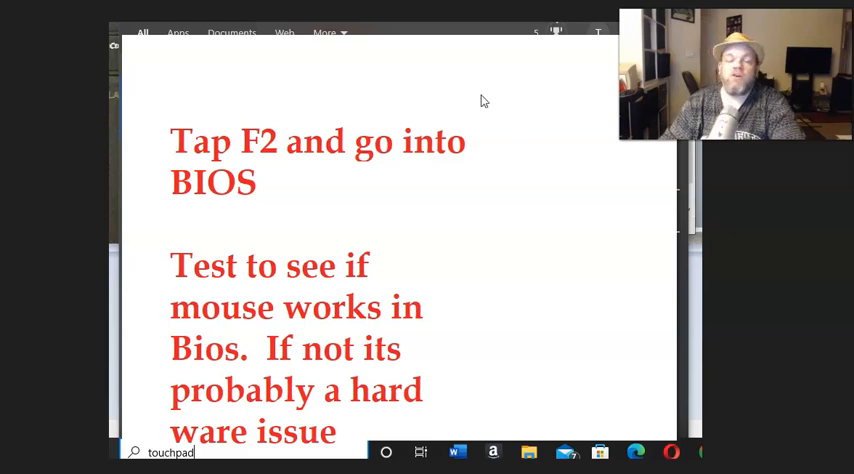
mouse_move(528, 129)
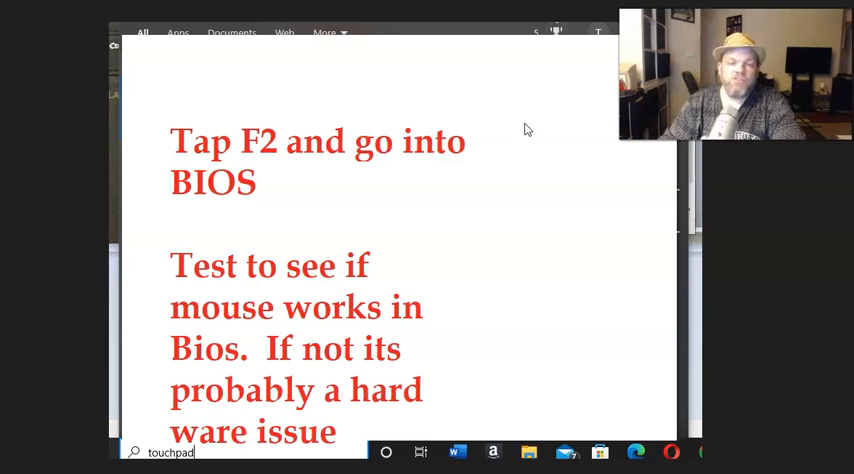
mouse_move(508, 87)
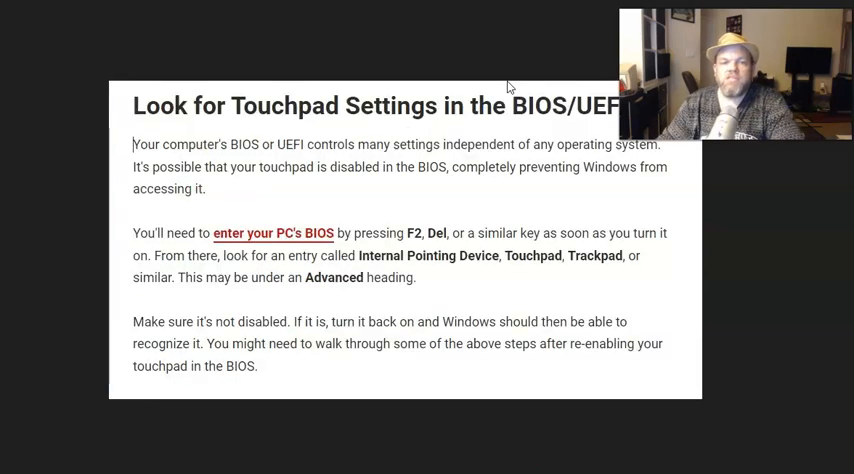
mouse_move(456, 251)
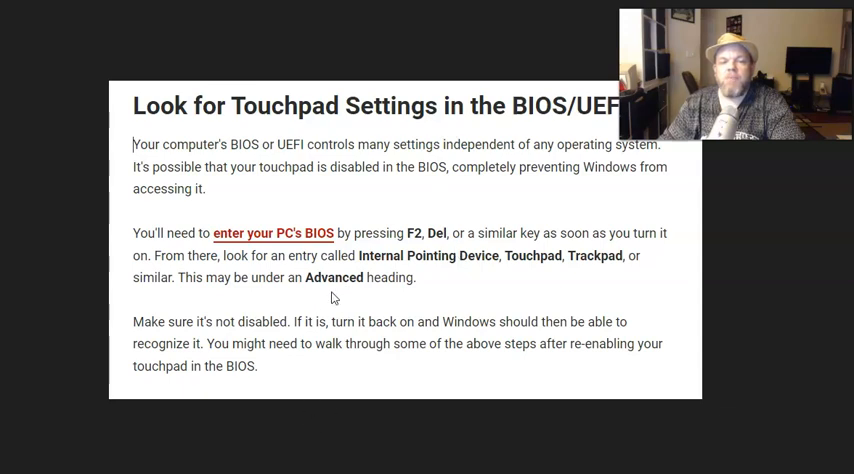
mouse_move(398, 278)
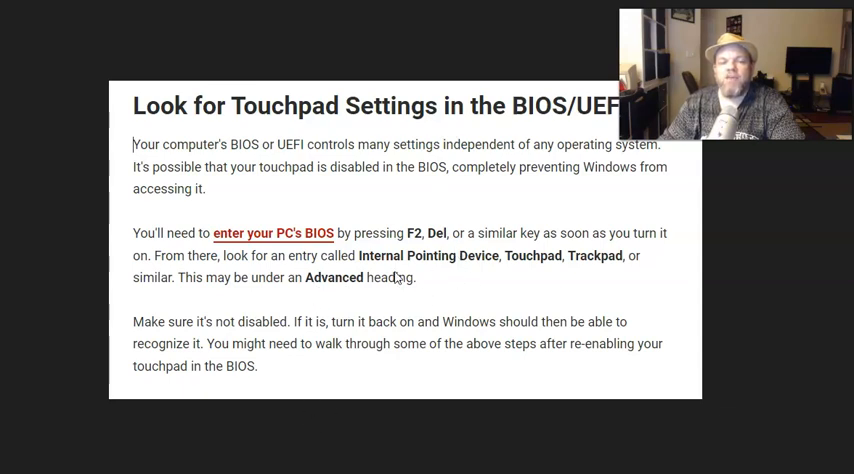
mouse_move(572, 273)
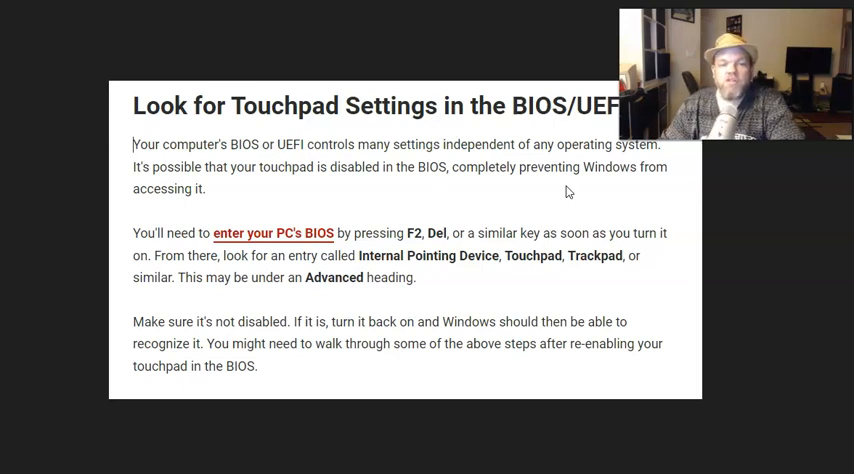
mouse_move(556, 213)
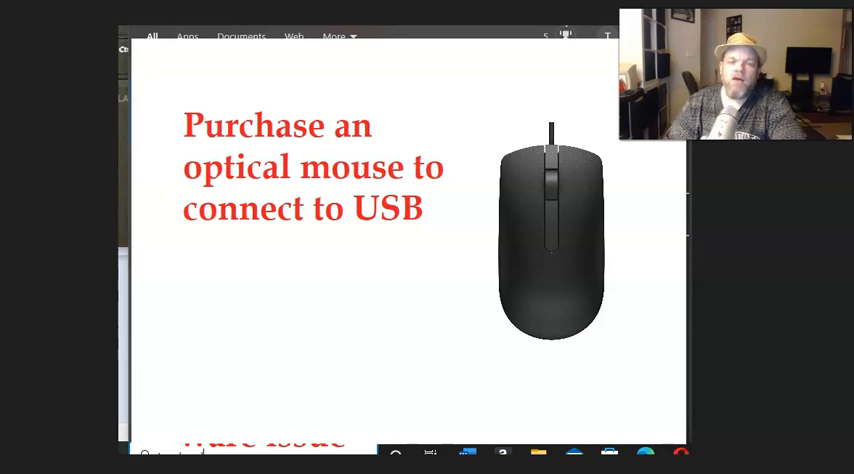
mouse_move(421, 87)
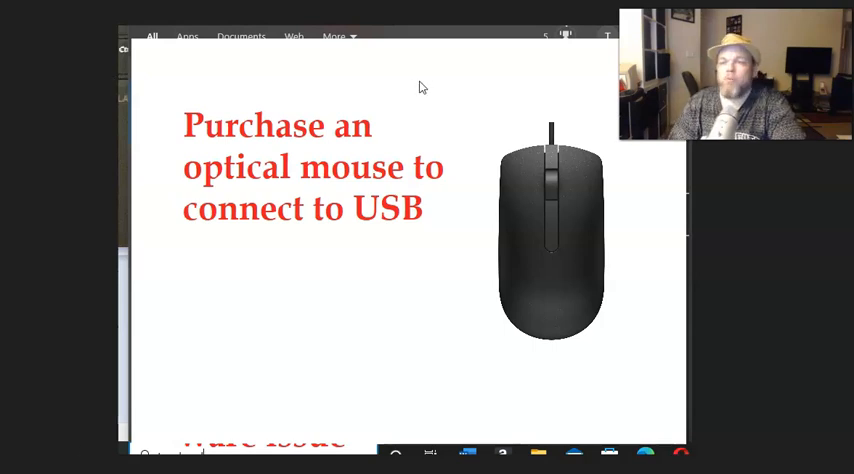